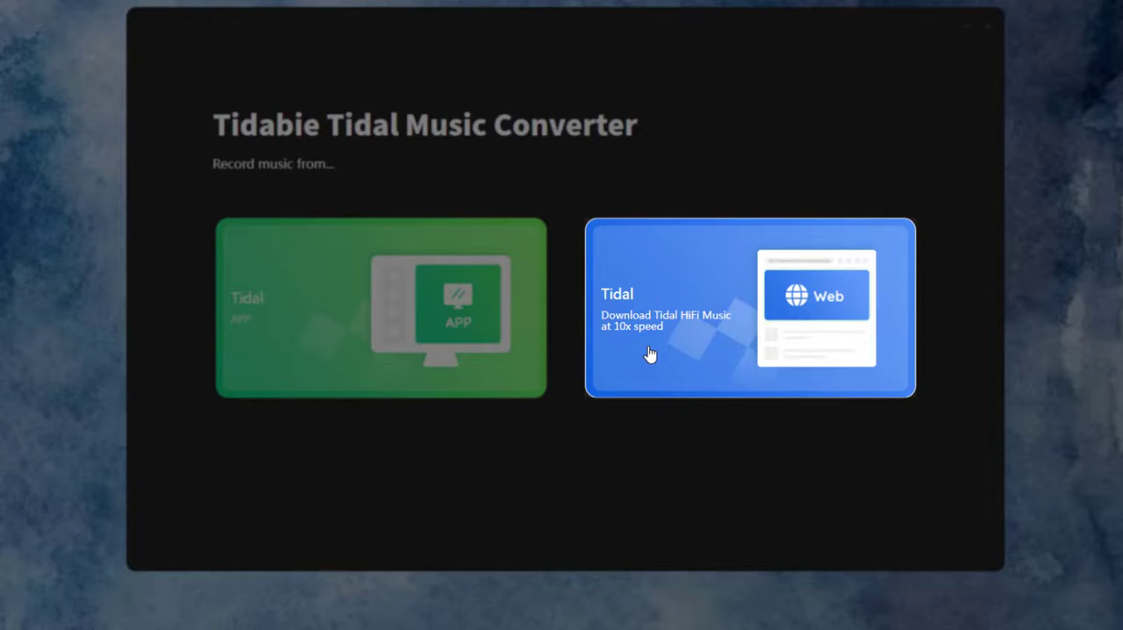
Step: Choose Tidal web player recording mode and close the web player window
{"action": "left_click", "coordinate": [748, 307]}
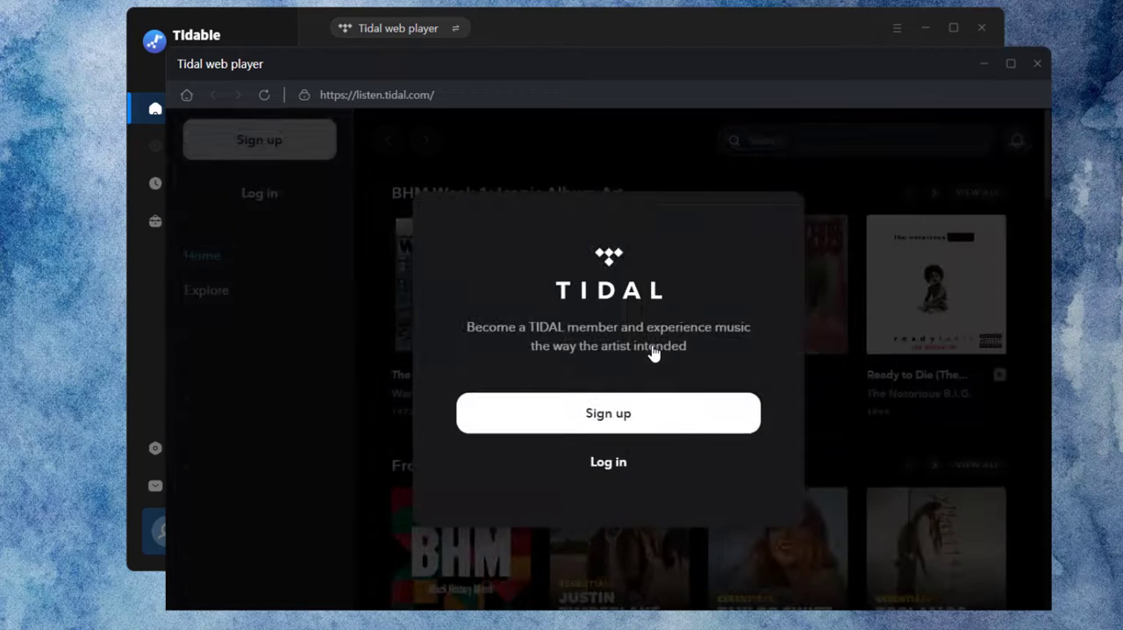
{"action": "left_click", "coordinate": [608, 461]}
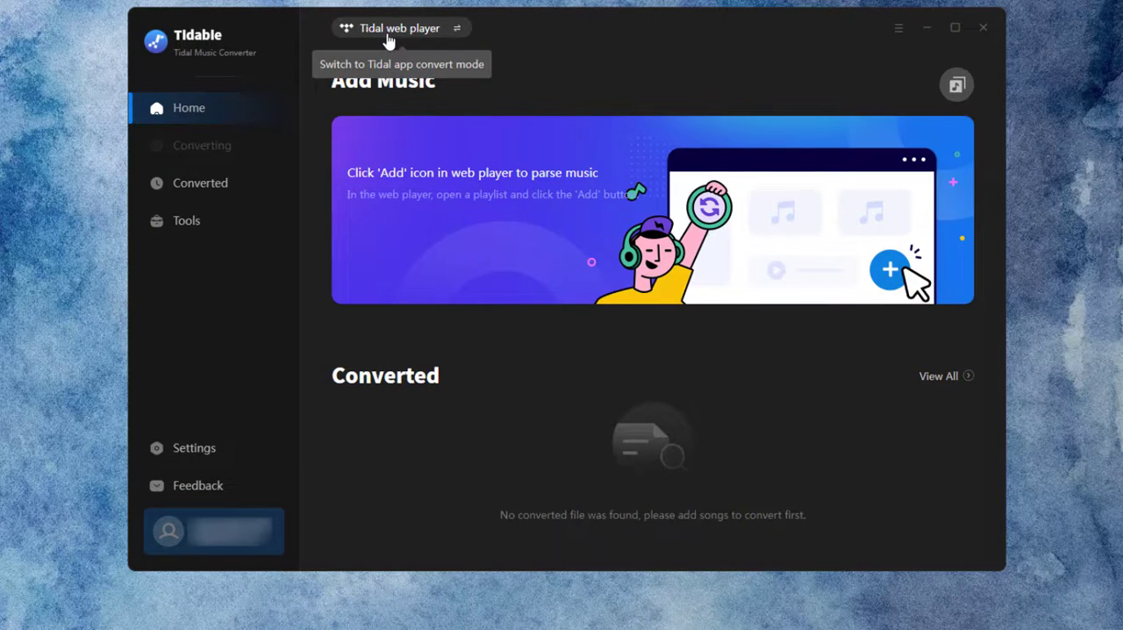
Step: Switch recording mode to the Tidal app and log in to Tidal
{"action": "left_click", "coordinate": [401, 28]}
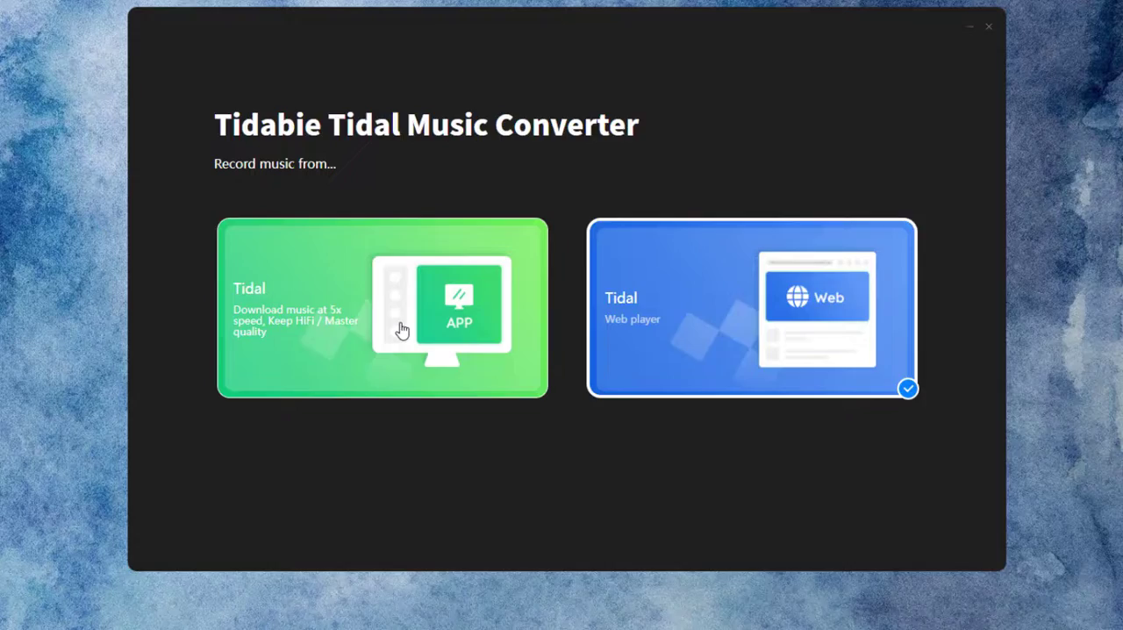
{"action": "left_click", "coordinate": [381, 307]}
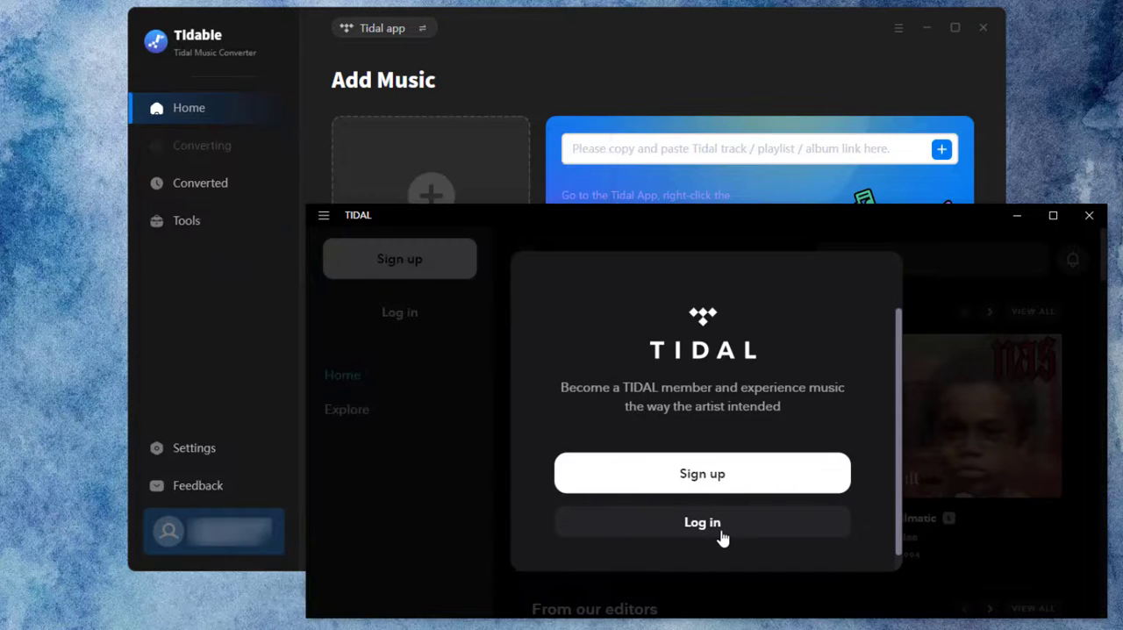
{"action": "left_click", "coordinate": [702, 522]}
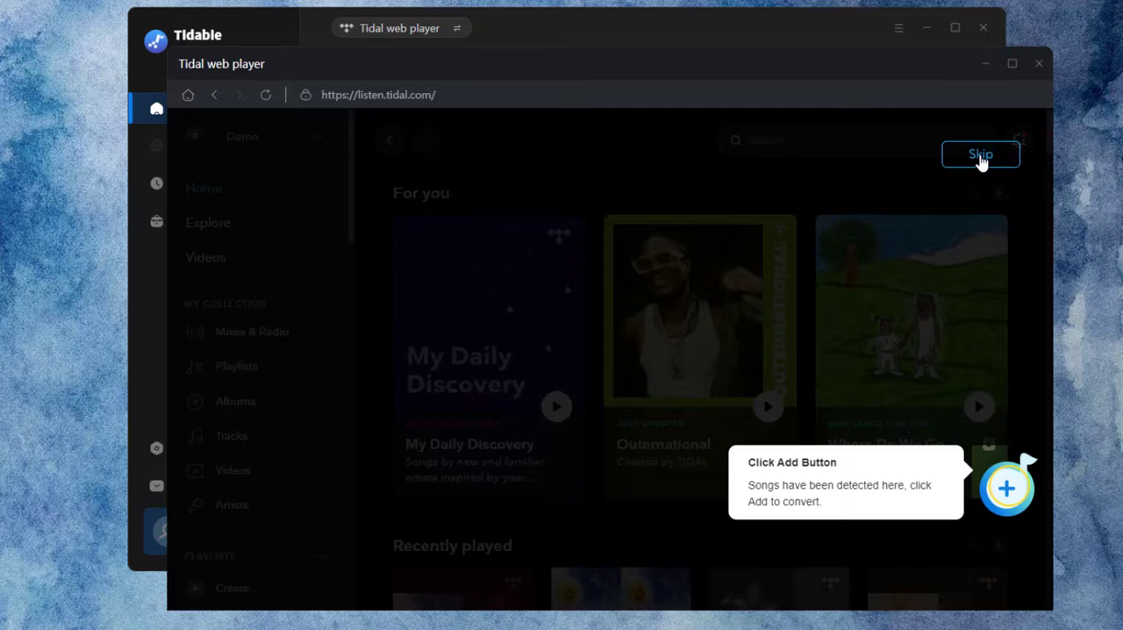
Step: Dismiss the tip, then detect the DJ playlist's songs and add them to the queue
{"action": "left_click", "coordinate": [980, 154]}
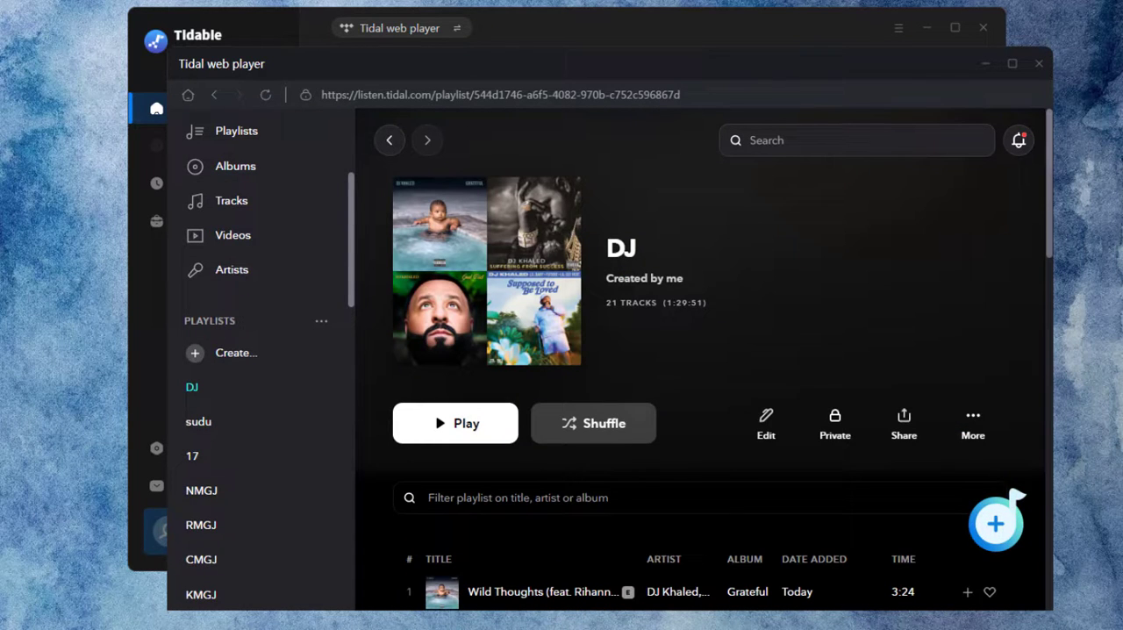
{"action": "left_click", "coordinate": [995, 524]}
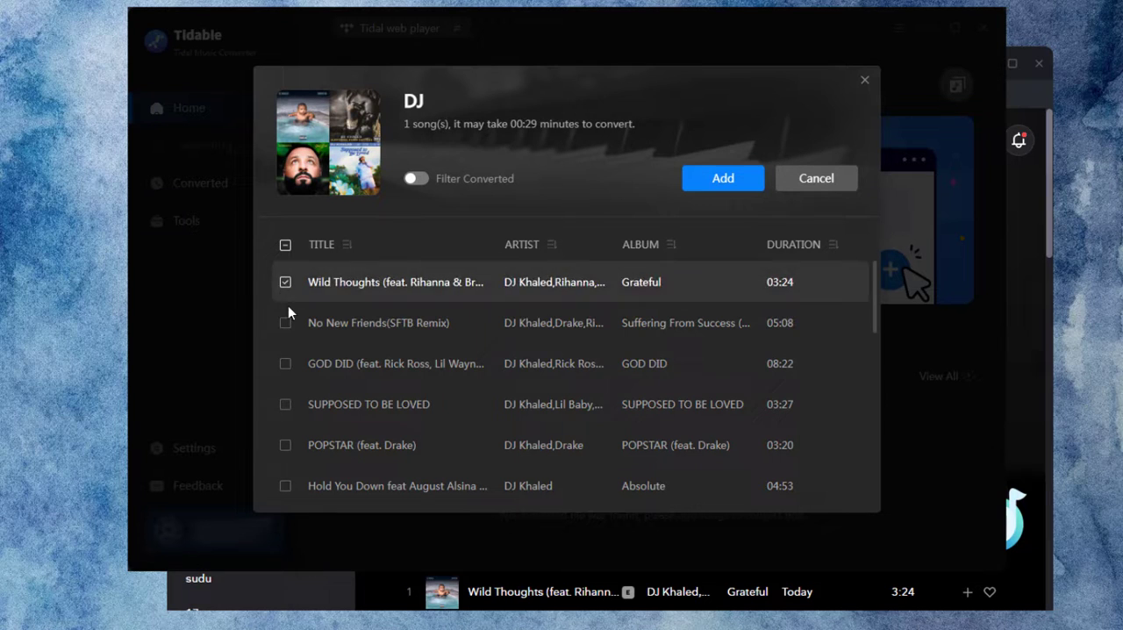
{"action": "left_click", "coordinate": [722, 178]}
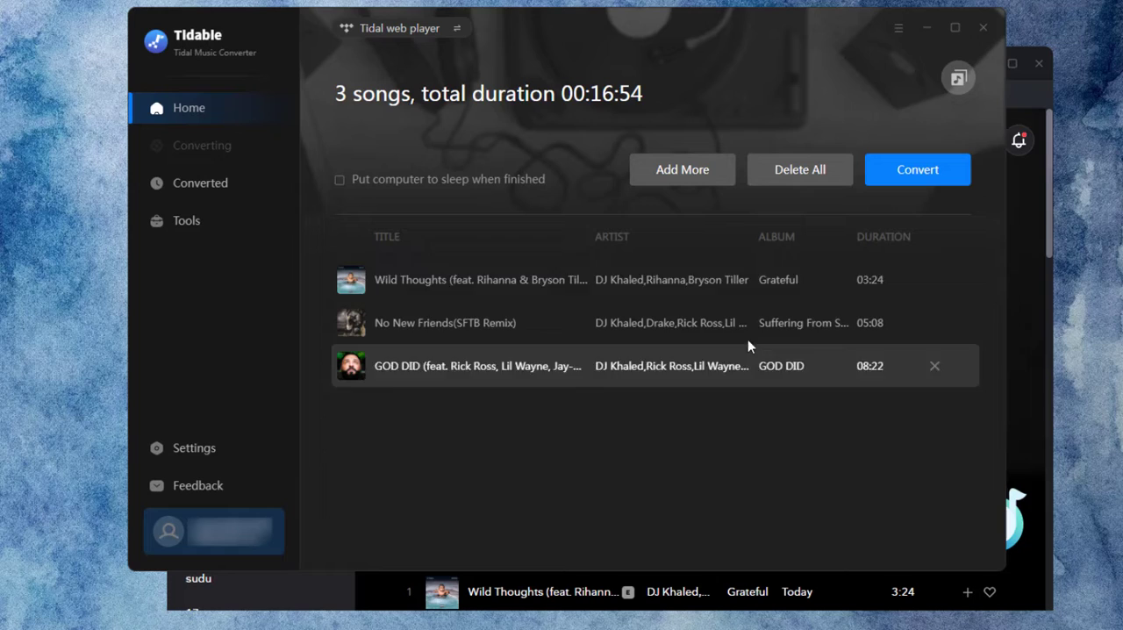
{"action": "mouse_move", "coordinate": [935, 366]}
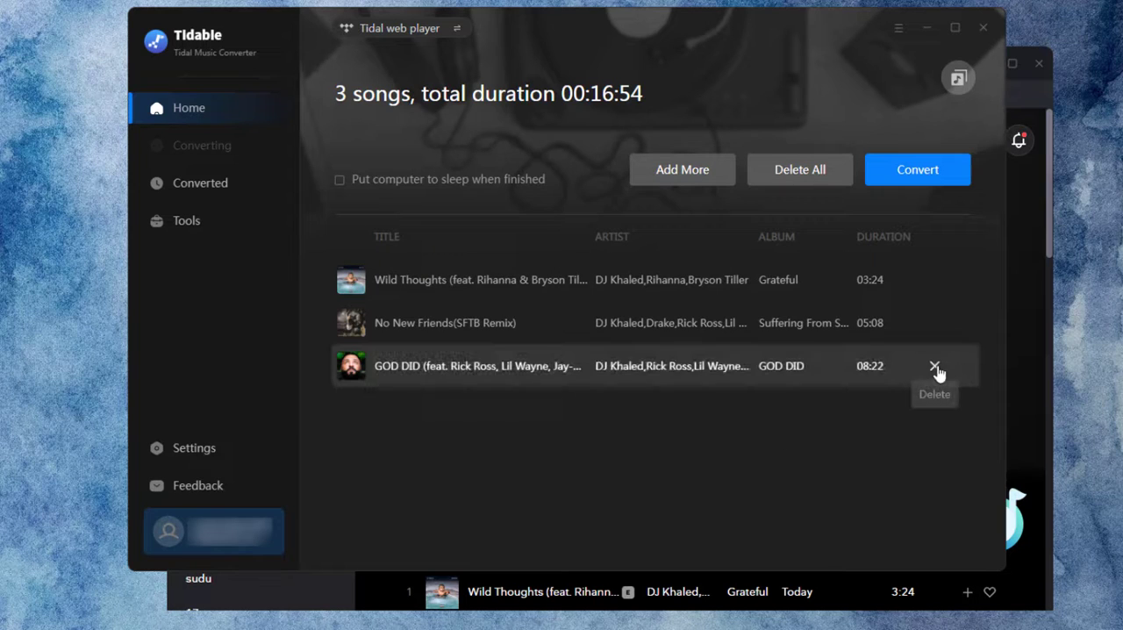
Step: Delete GOD DID from the queue and open Settings
{"action": "left_click", "coordinate": [934, 366]}
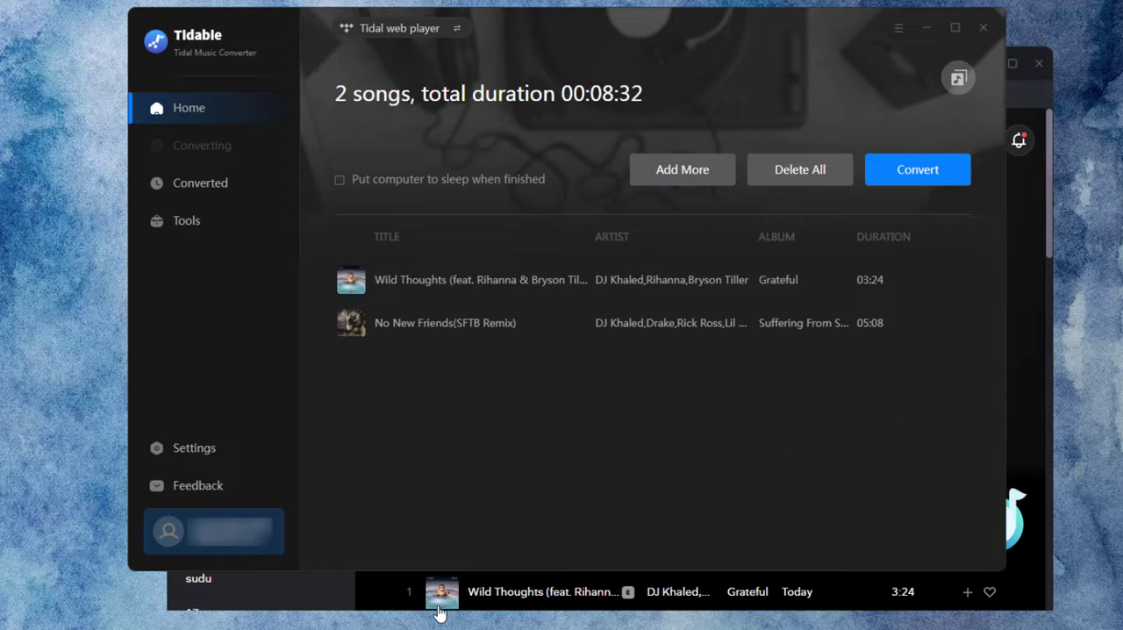
{"action": "left_click", "coordinate": [194, 447]}
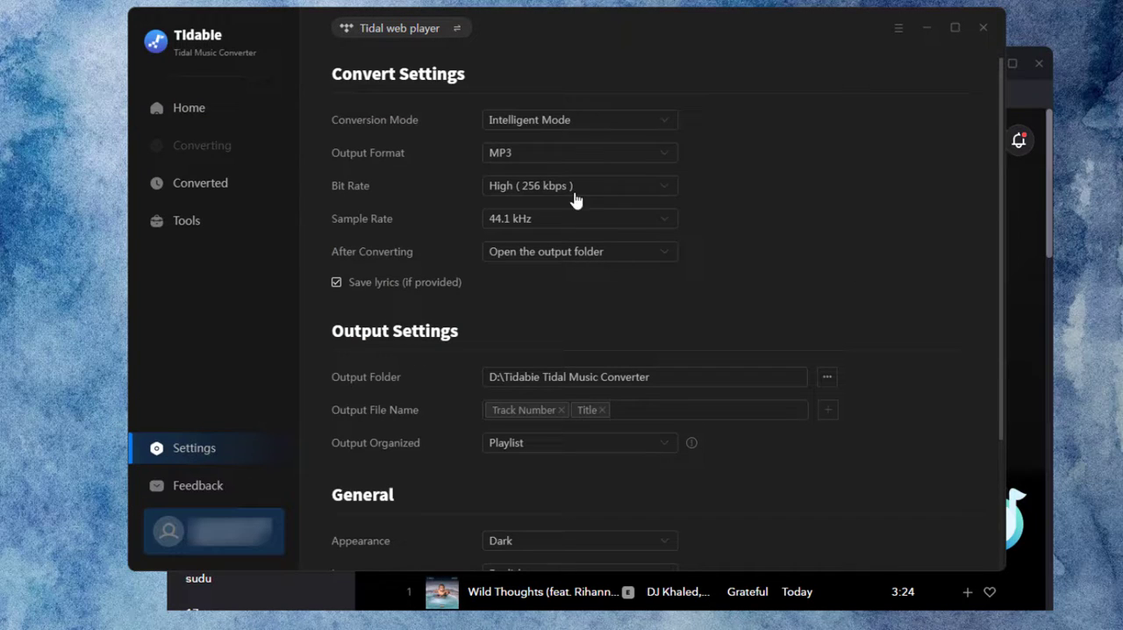
Step: Keep MP3 at 256 kbps, disable saving lyrics, and organize output by playlist
{"action": "left_click", "coordinate": [579, 119]}
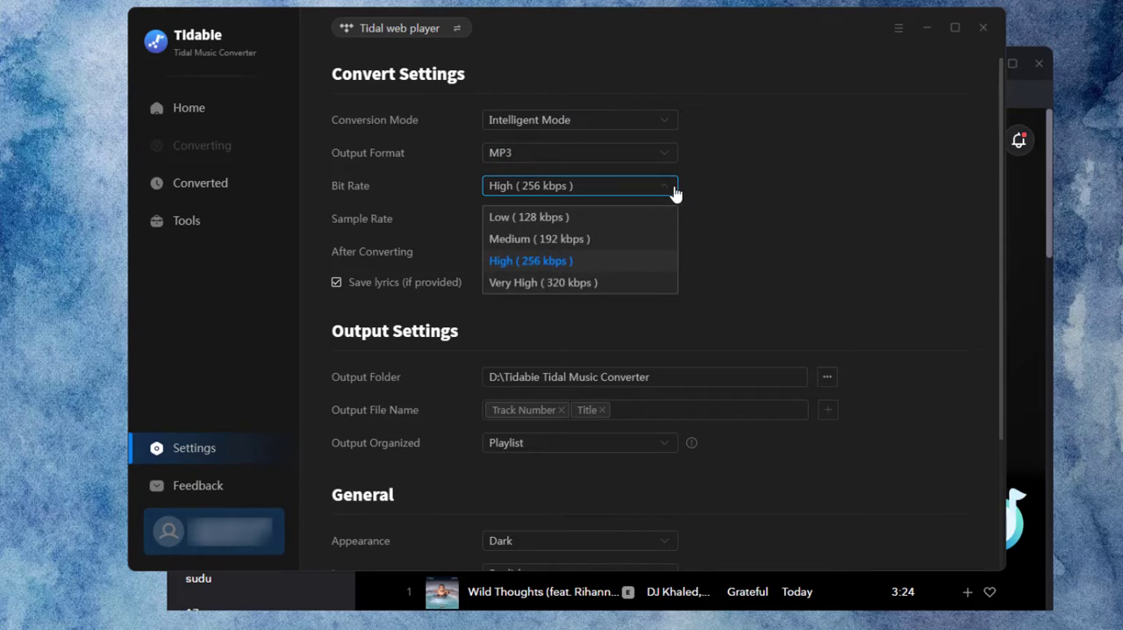
{"action": "left_click", "coordinate": [579, 219]}
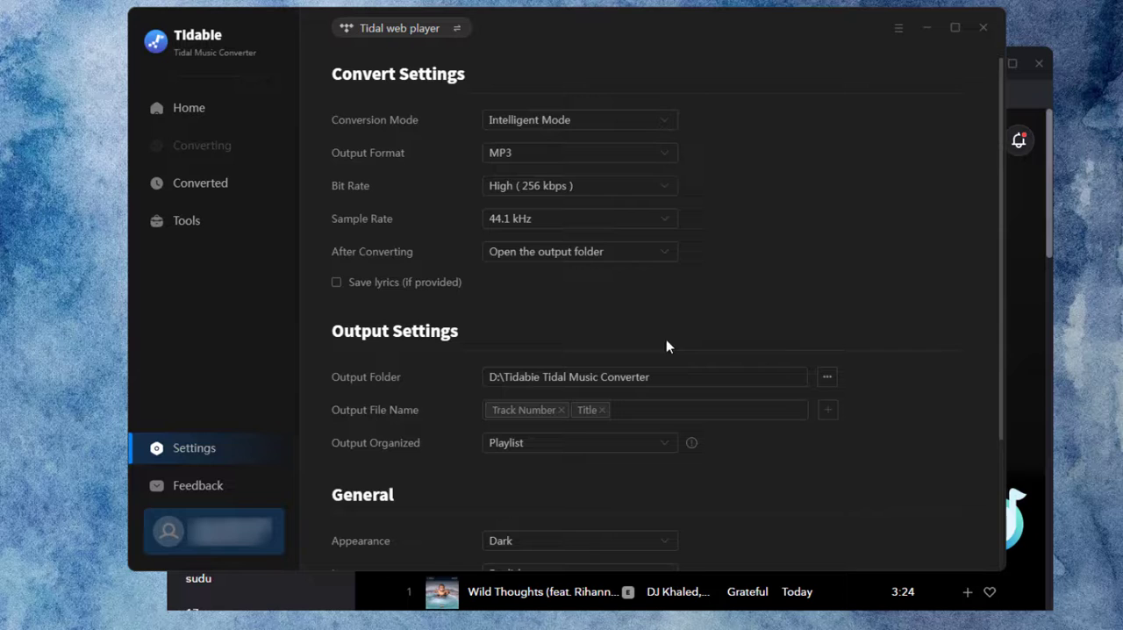
{"action": "left_click", "coordinate": [579, 442]}
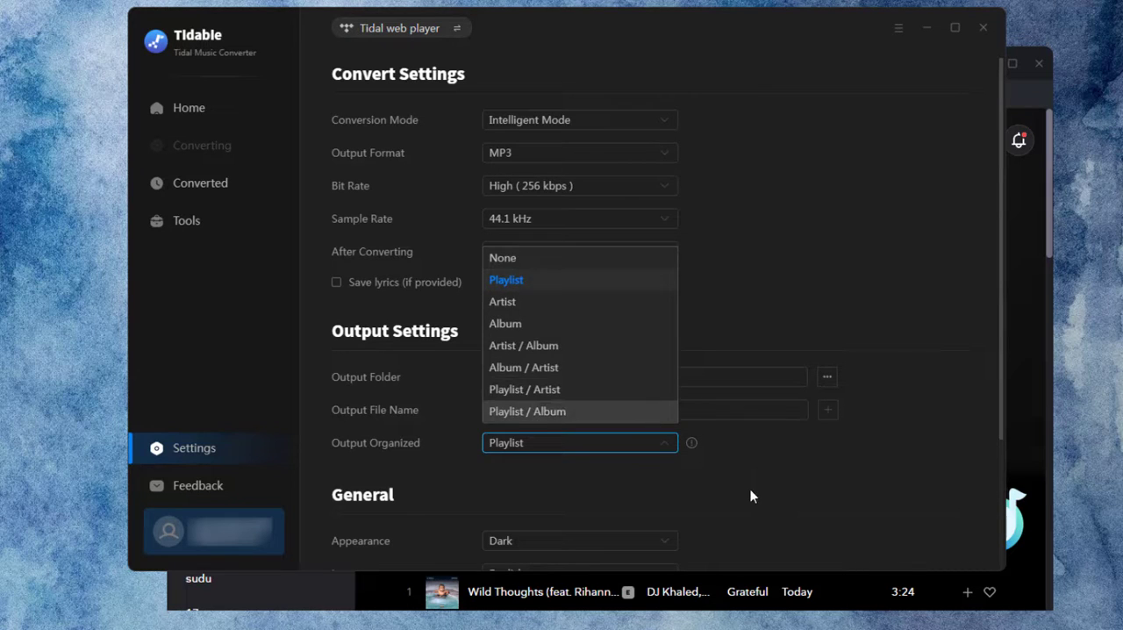
{"action": "left_click", "coordinate": [187, 104]}
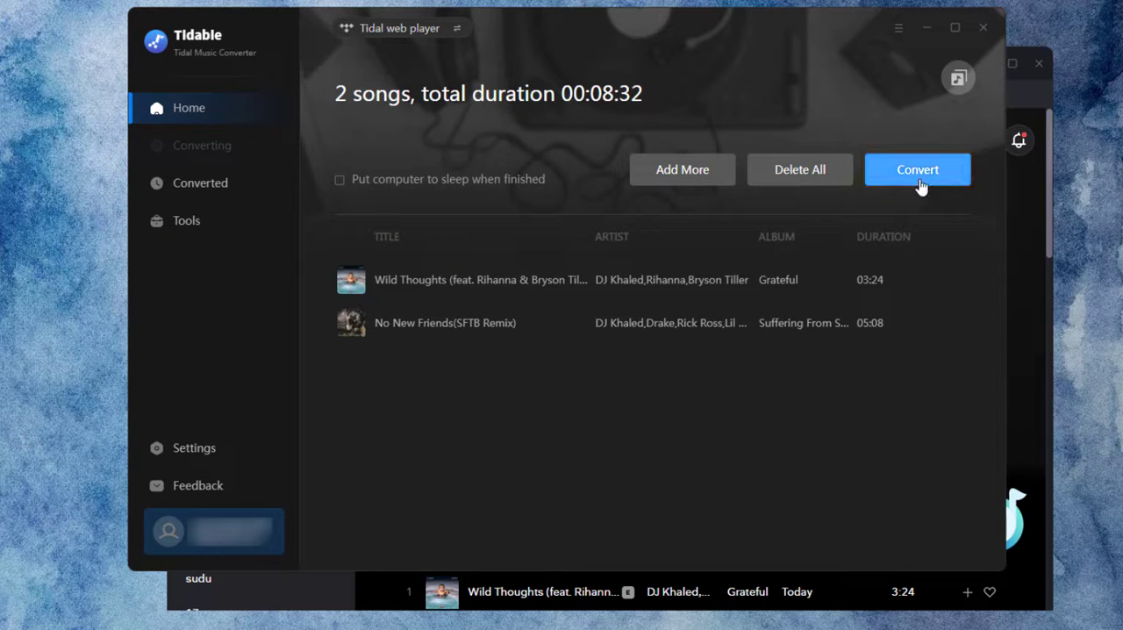
Step: Convert the two queued songs, Wild Thoughts and No New Friends, to MP3
{"action": "left_click", "coordinate": [917, 169]}
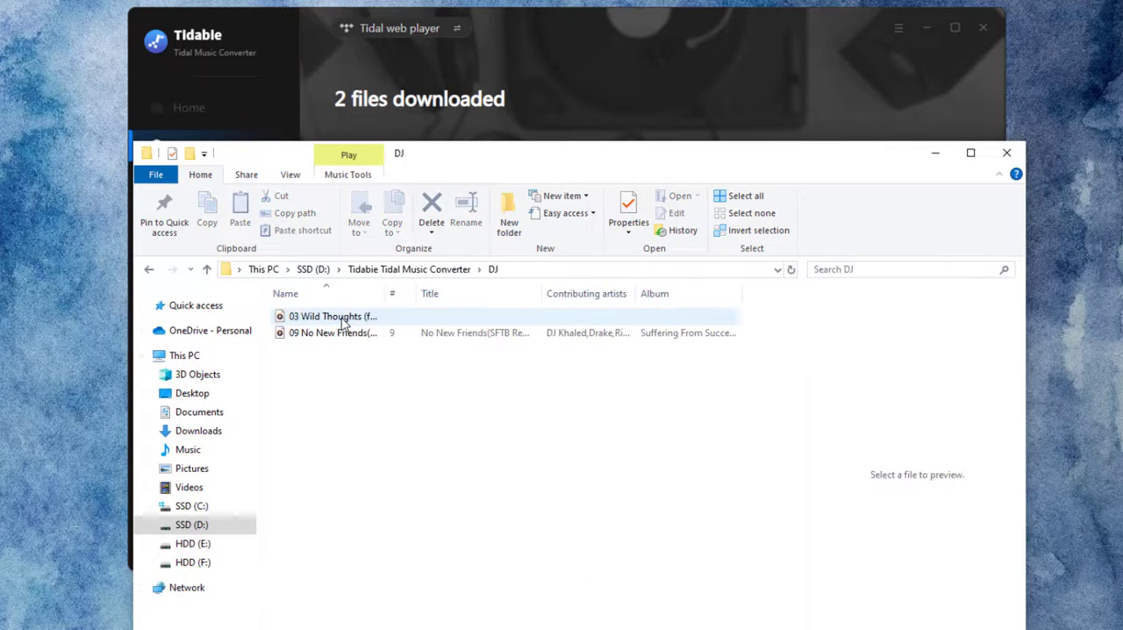
Step: Widen the Name column to show both MP3 names, then launch Serato DJ Pro
{"action": "left_click", "coordinate": [331, 315]}
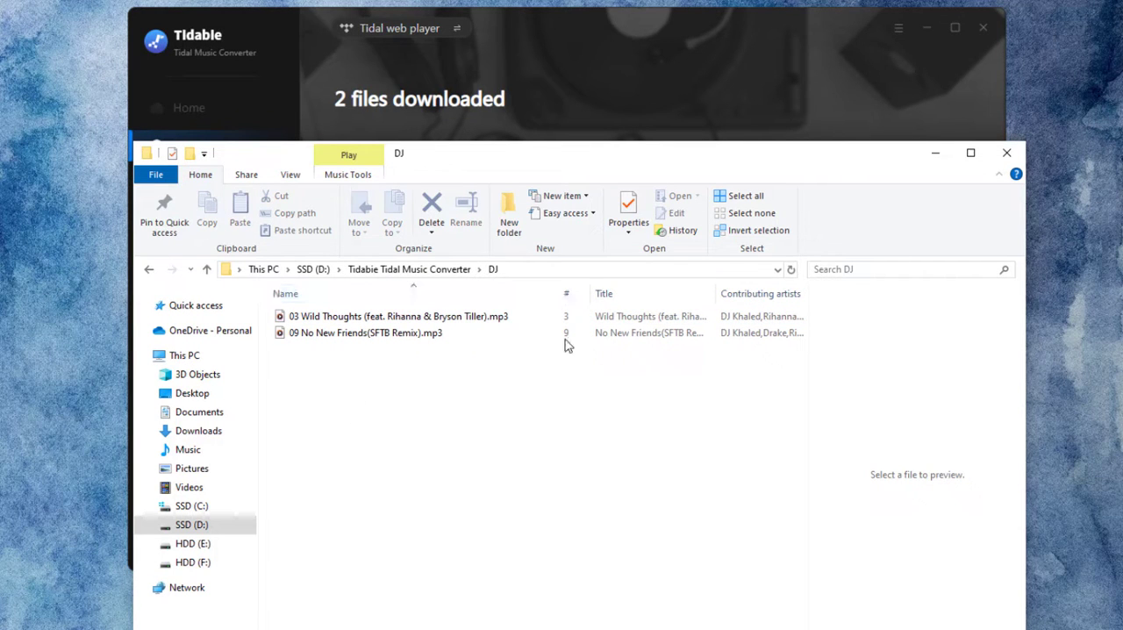
{"action": "left_click", "coordinate": [189, 182]}
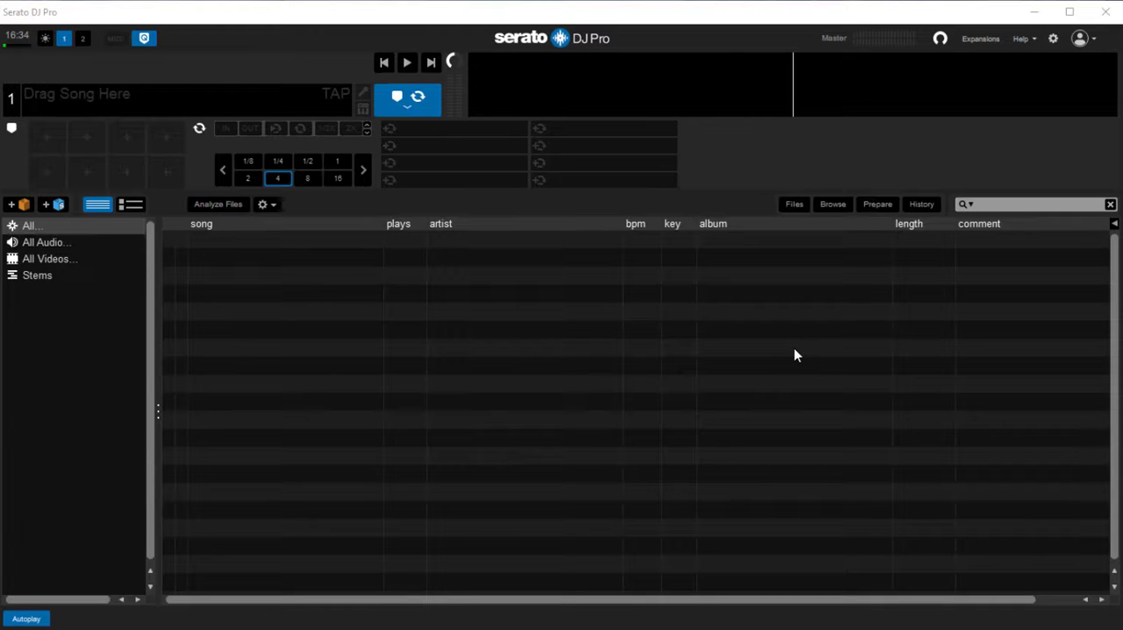
{"action": "mouse_move", "coordinate": [790, 219]}
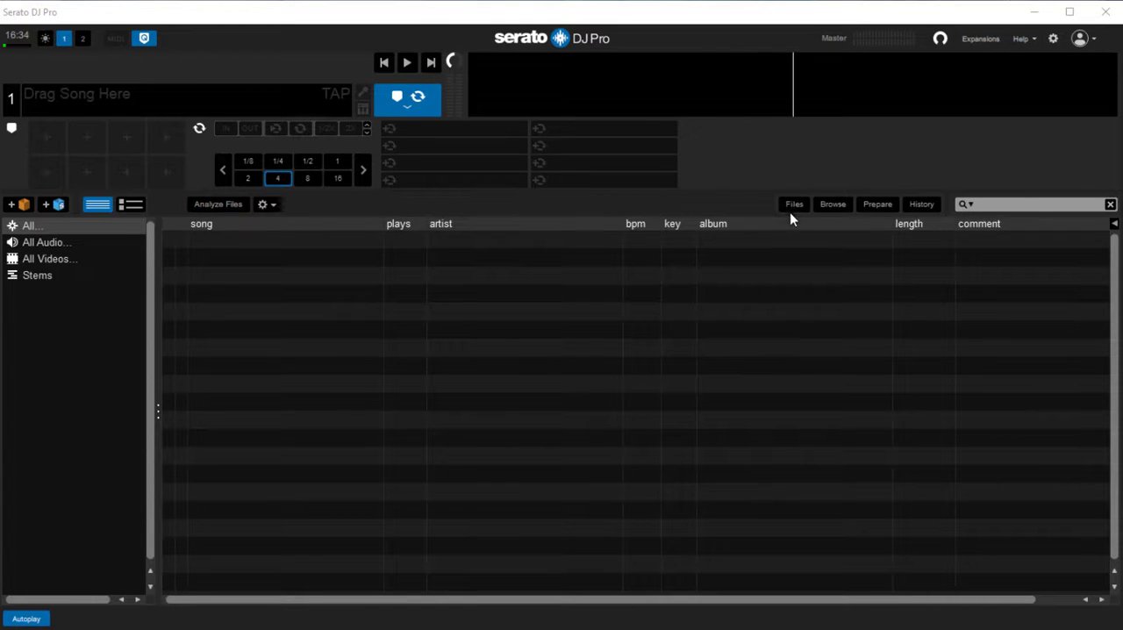
Step: Import the DJ folder as a crate, create crate DJ2, and add Wild Thoughts to it
{"action": "left_click", "coordinate": [793, 203]}
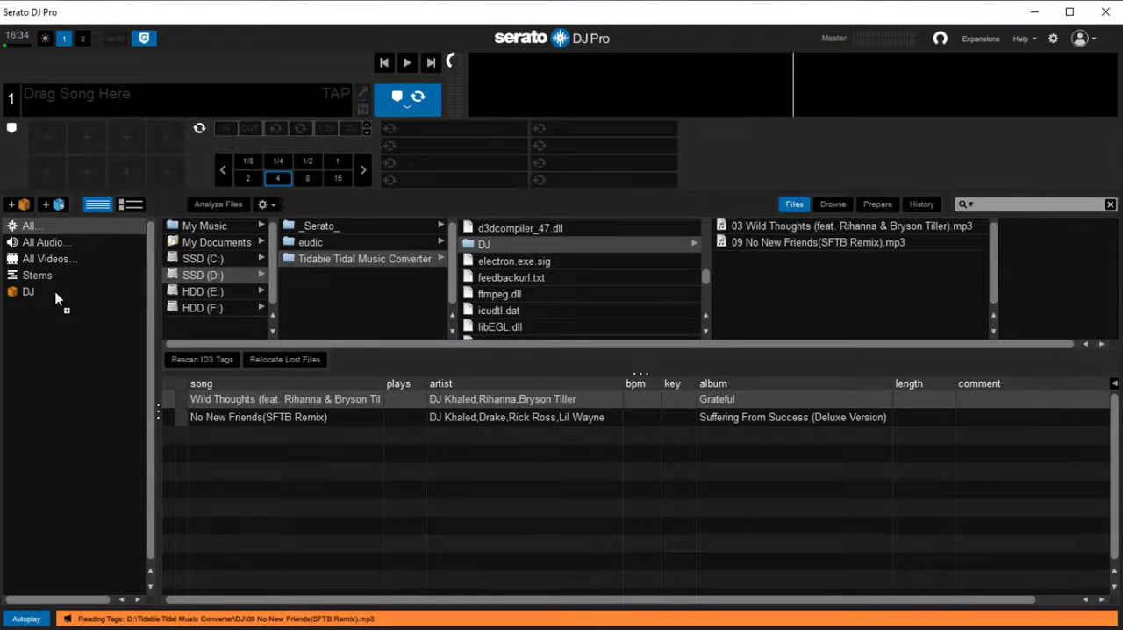
{"action": "left_click", "coordinate": [284, 399]}
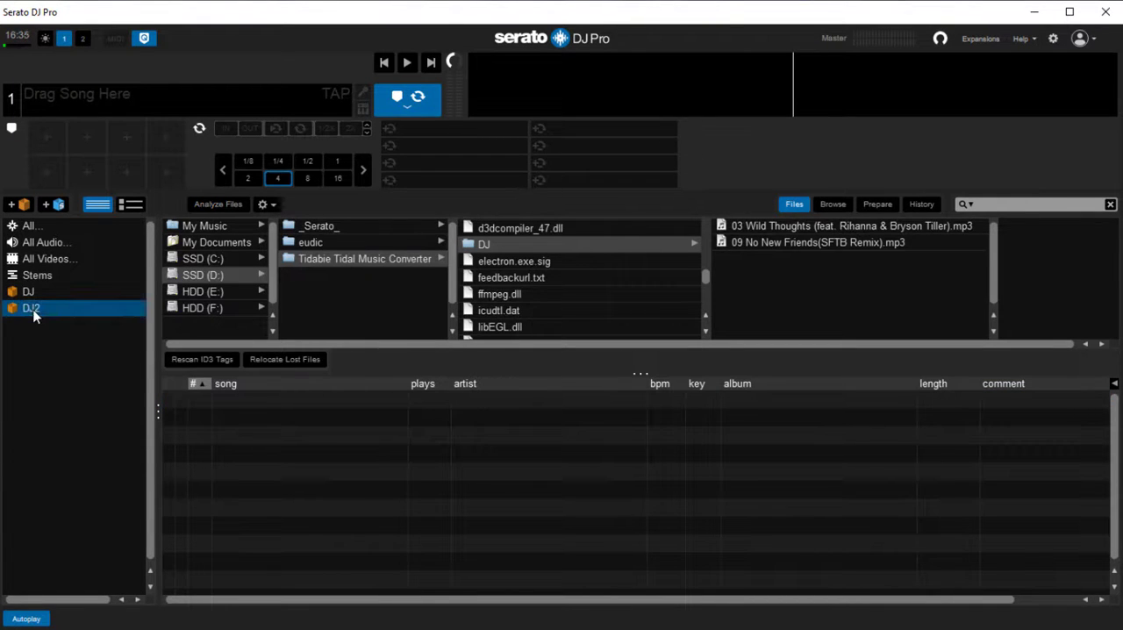
{"action": "left_click", "coordinate": [30, 307]}
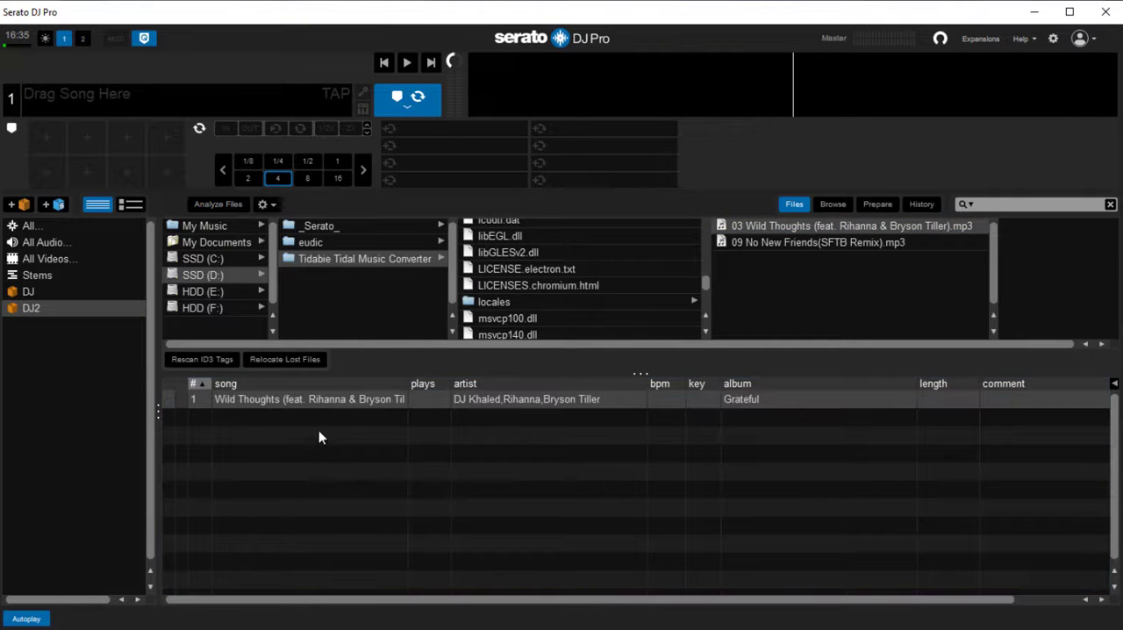